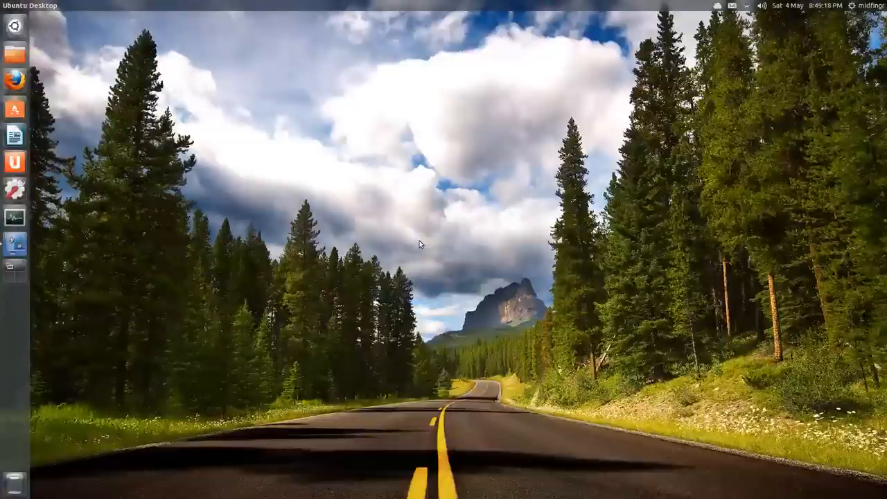
mouse_move(408, 209)
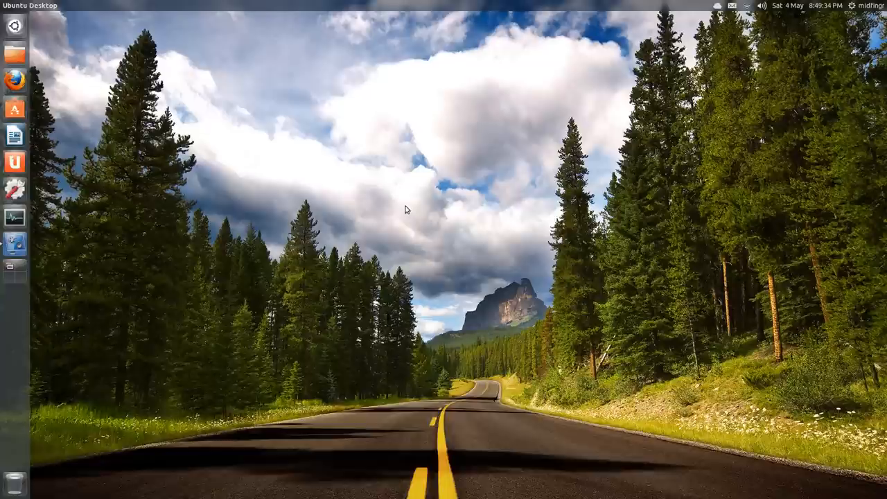
mouse_move(251, 167)
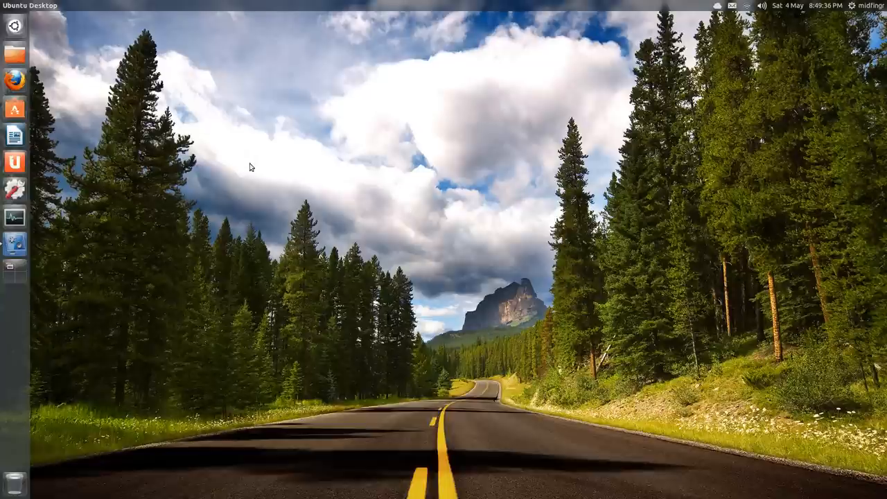
- Launch Nemo showing the Home folder from the Files launcher icon
left_click(14, 52)
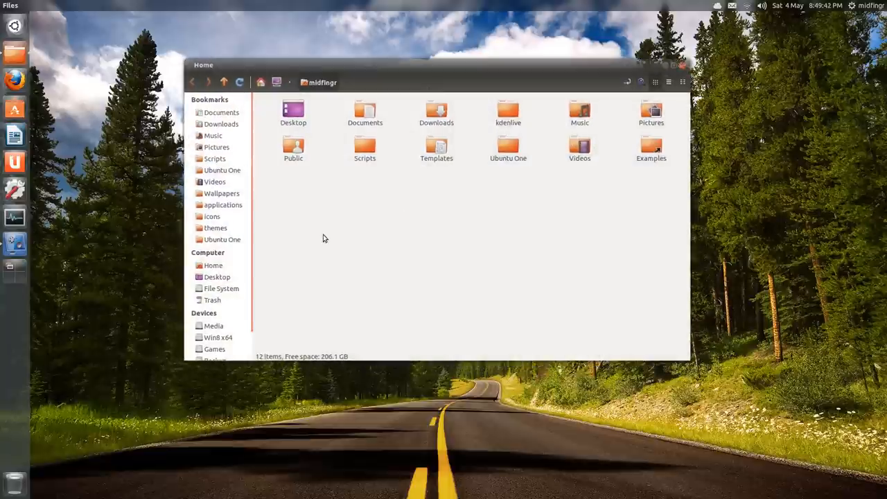
mouse_move(417, 210)
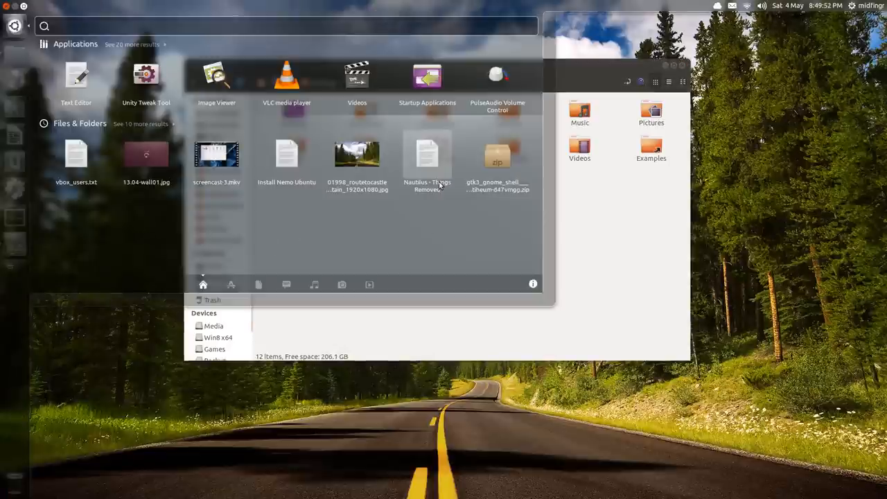
- Open the 'Nautilus - Things Removed' notes file from the Dash recent files
double_click(427, 155)
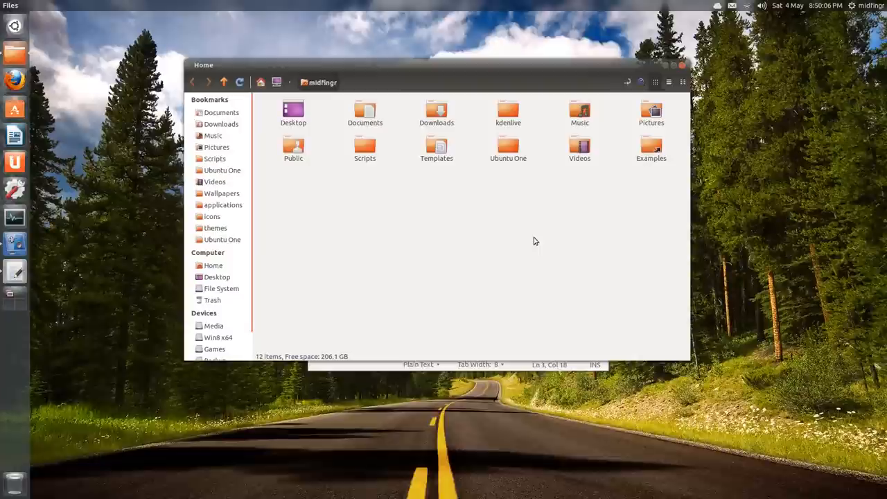
- Show hidden files in Home, type-ahead to .bash_aliases~, then switch to the removed-features notes
key("ctrl+h")
type(".b")
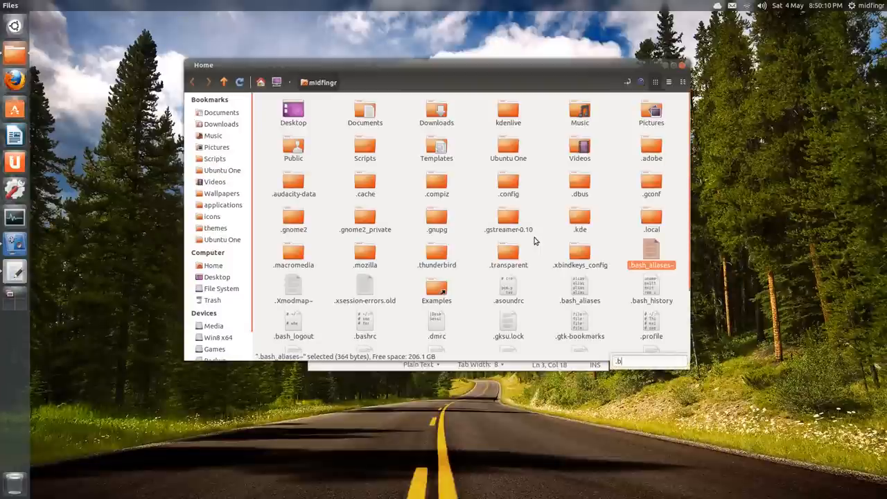
type("ash")
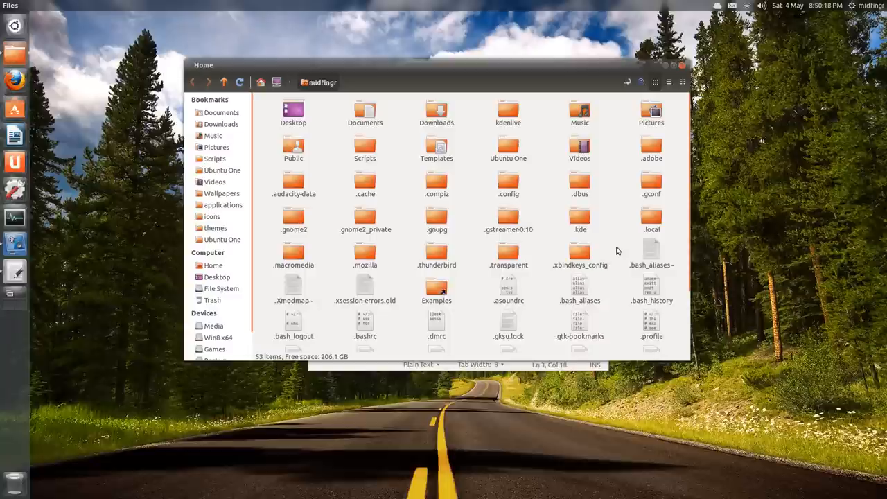
mouse_move(441, 91)
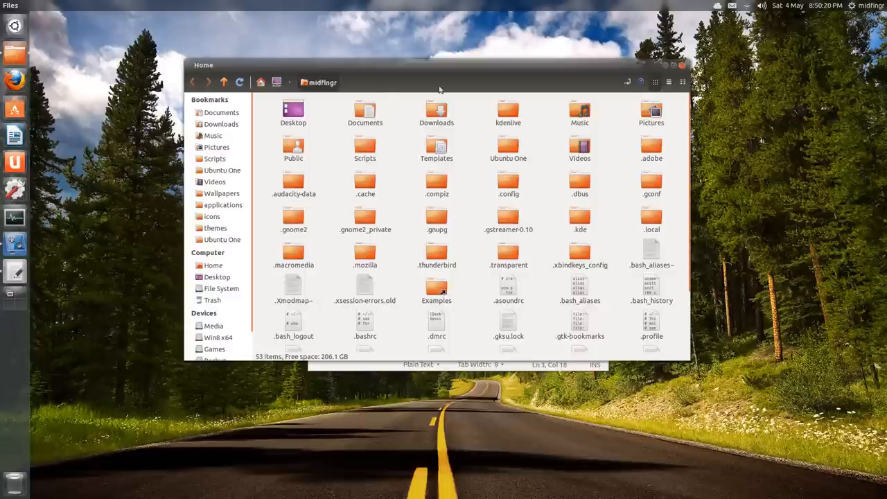
mouse_move(618, 194)
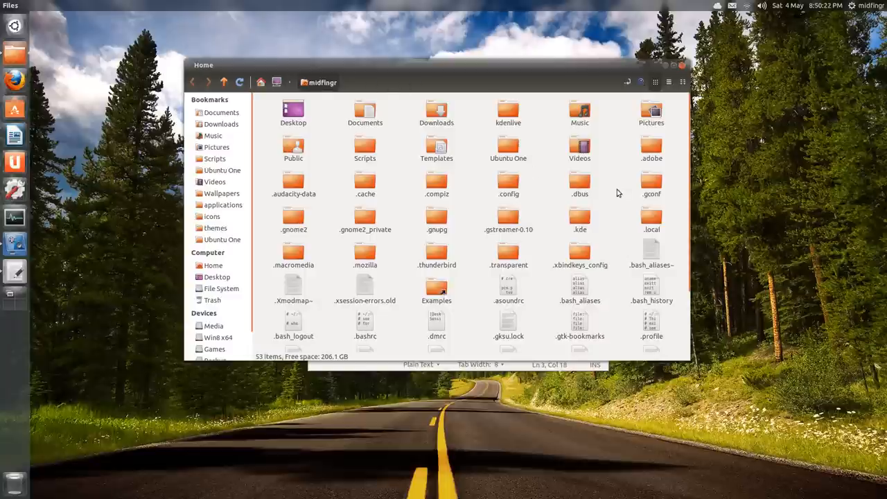
key("ctrl+h")
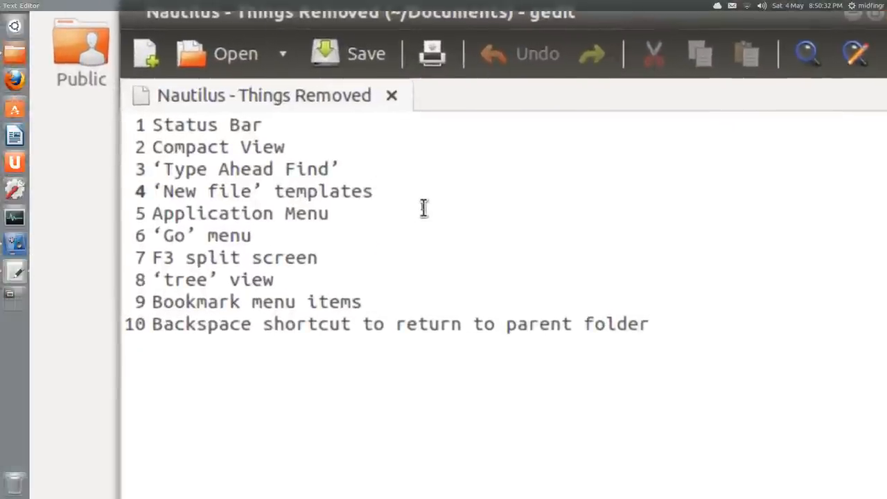
left_click(374, 192)
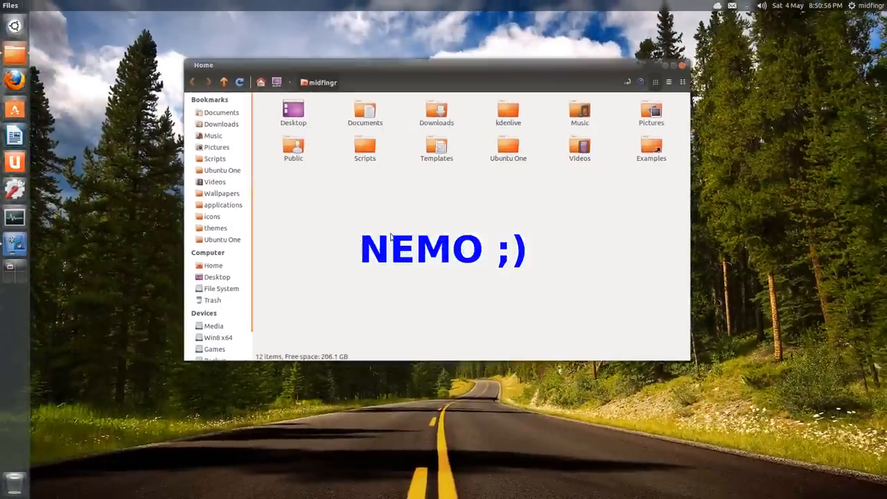
mouse_move(450, 130)
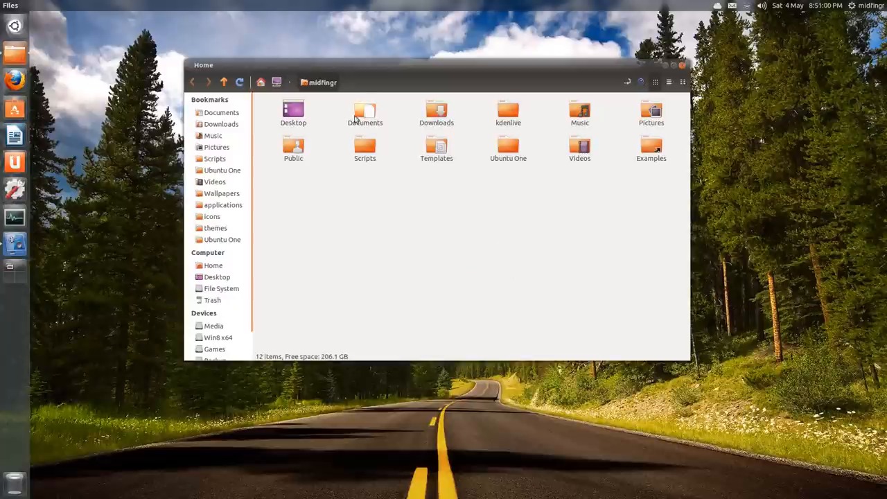
- Open Downloads in a new window from its context menu, then close that window
right_click(435, 111)
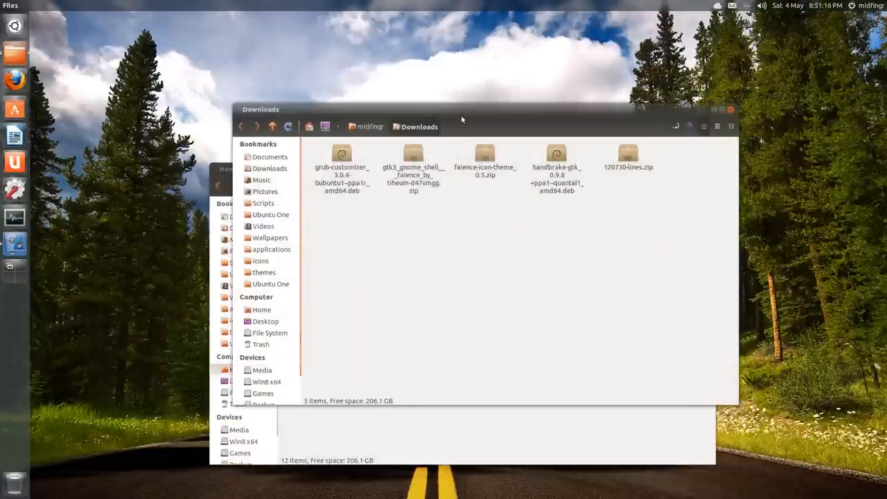
left_click(728, 108)
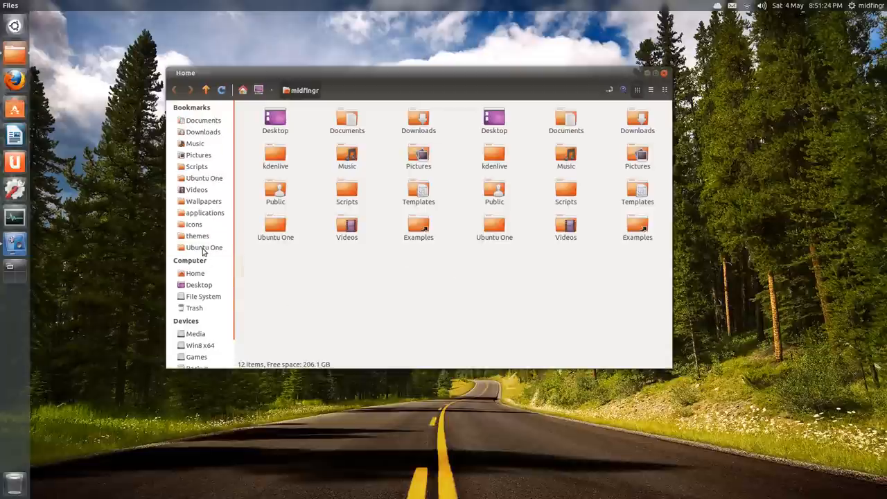
- Show Ubuntu One in the second pane, clear the selection and bring up the Downloads folder's actions
left_click(204, 177)
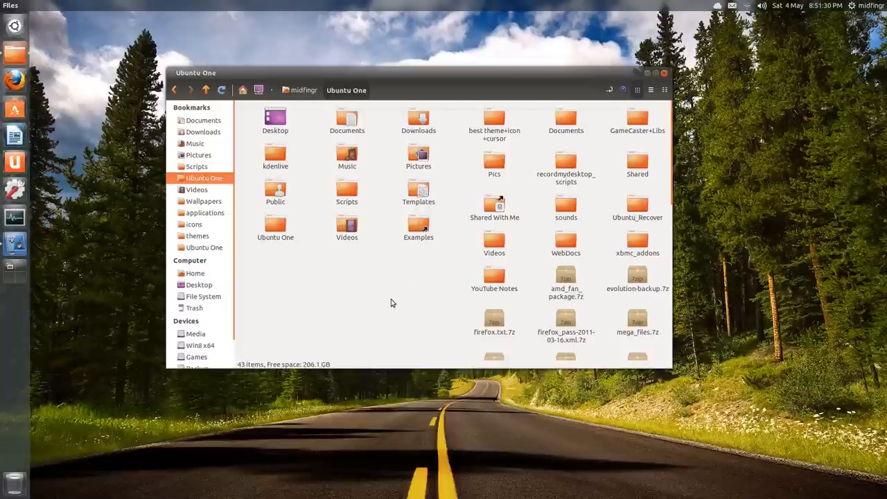
scroll("down", 3)
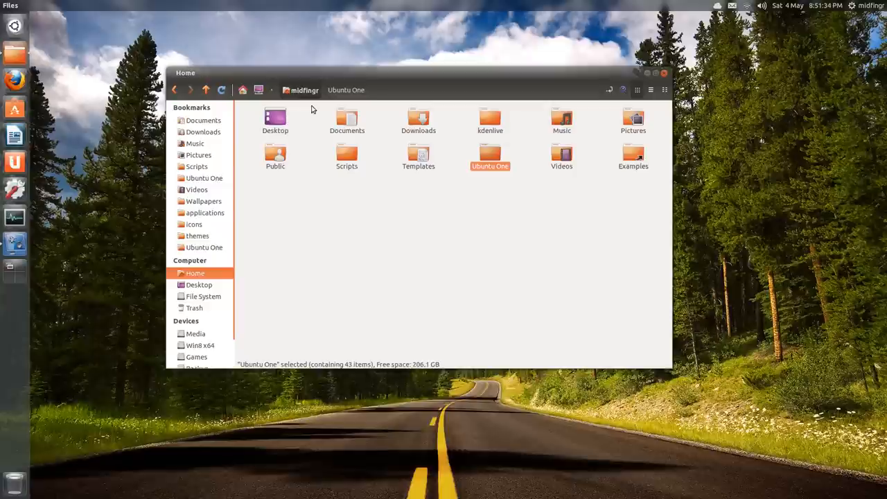
left_click(513, 219)
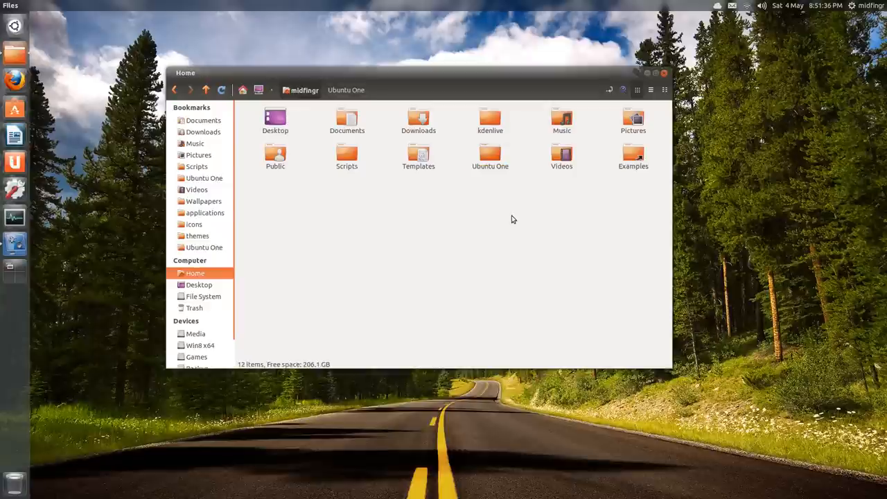
right_click(418, 118)
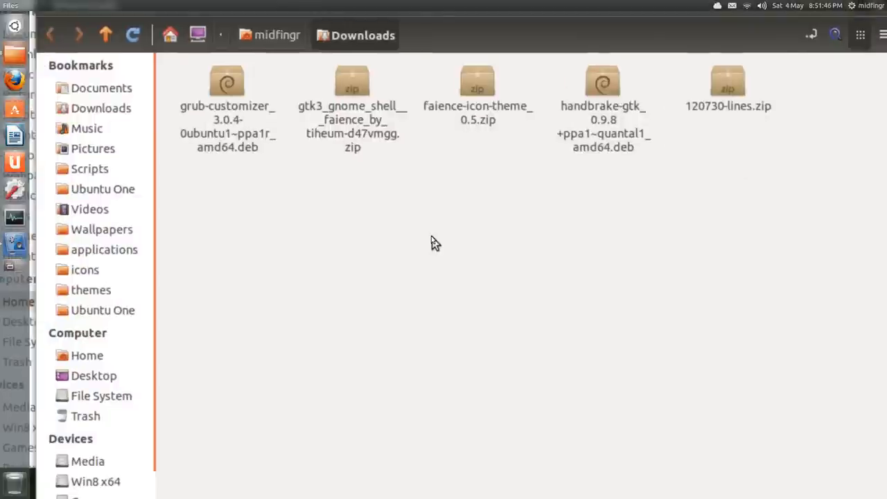
- Return to Home and show the Downloads folder's actions, including Open as Root and Copy to
left_click(87, 355)
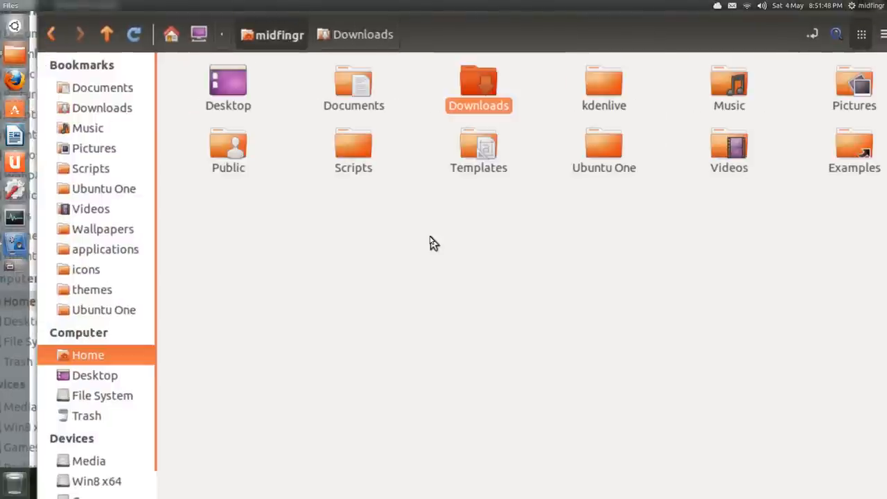
right_click(478, 86)
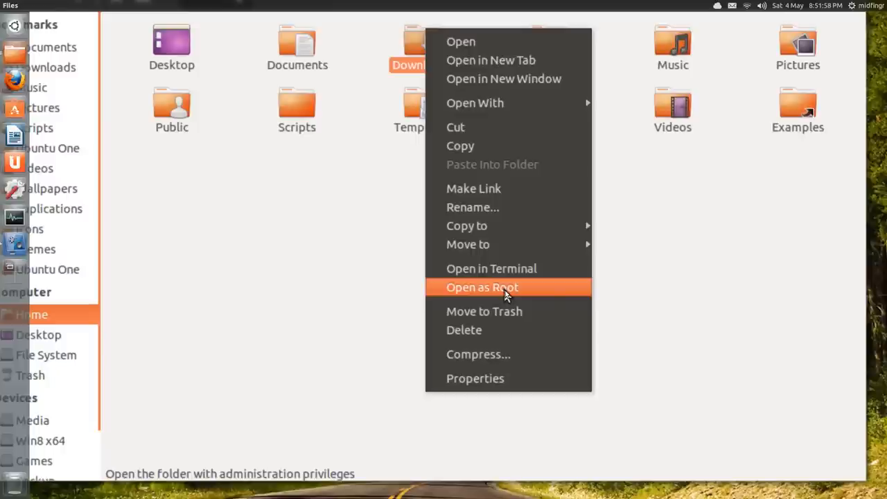
mouse_move(482, 264)
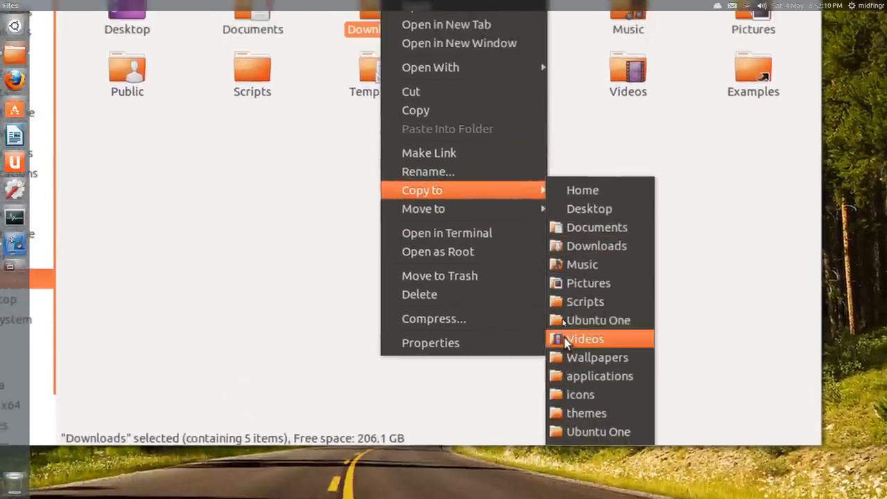
mouse_move(460, 266)
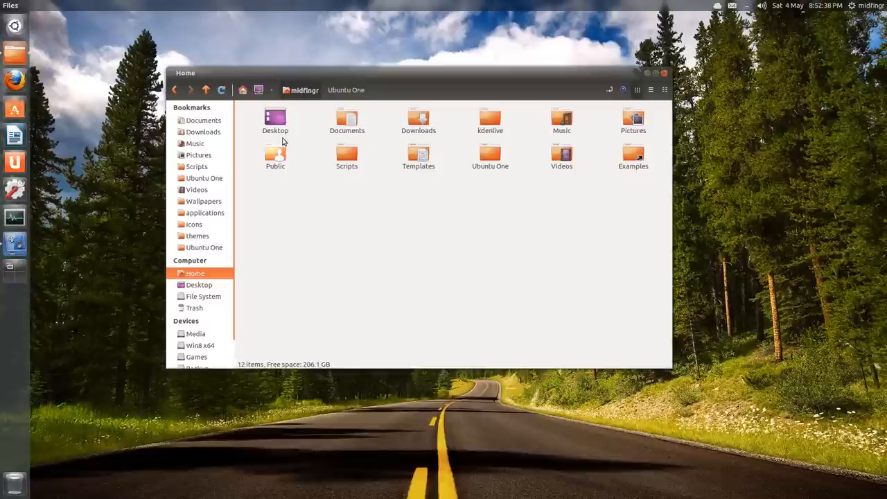
mouse_move(316, 258)
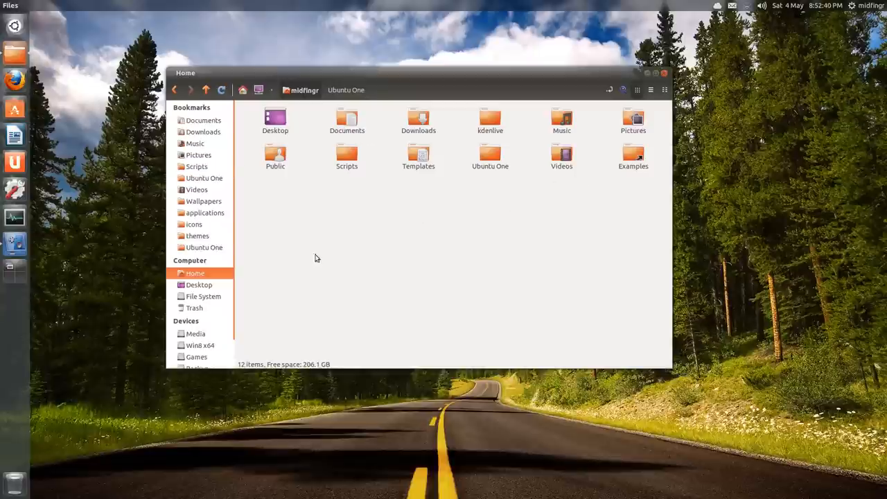
- Open the Wallpapers folder with its ten images, then go back to Home
left_click(204, 201)
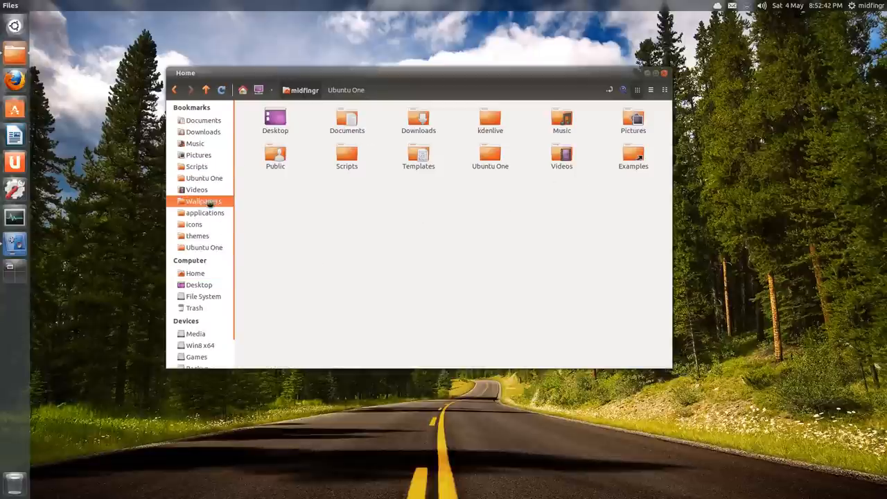
double_click(202, 201)
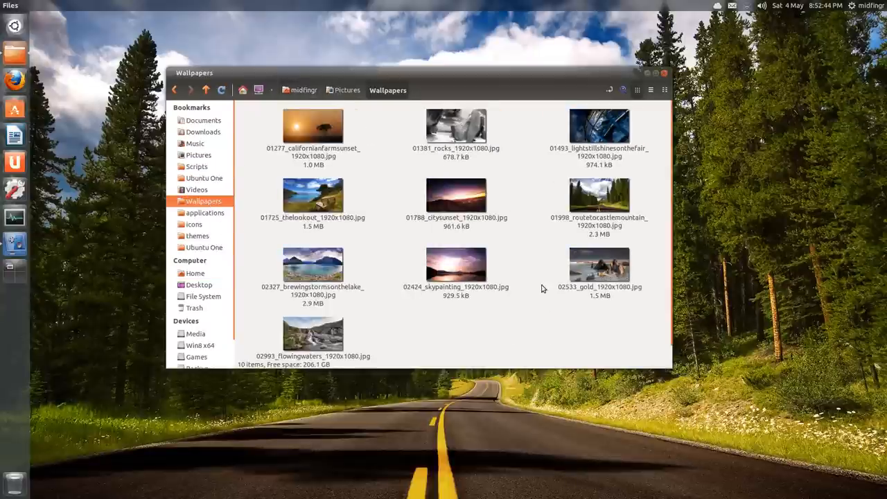
mouse_move(313, 167)
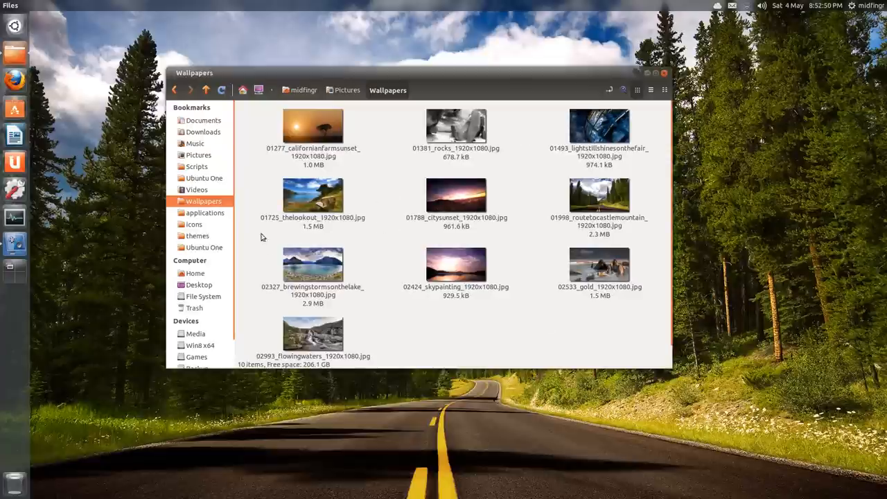
mouse_move(516, 319)
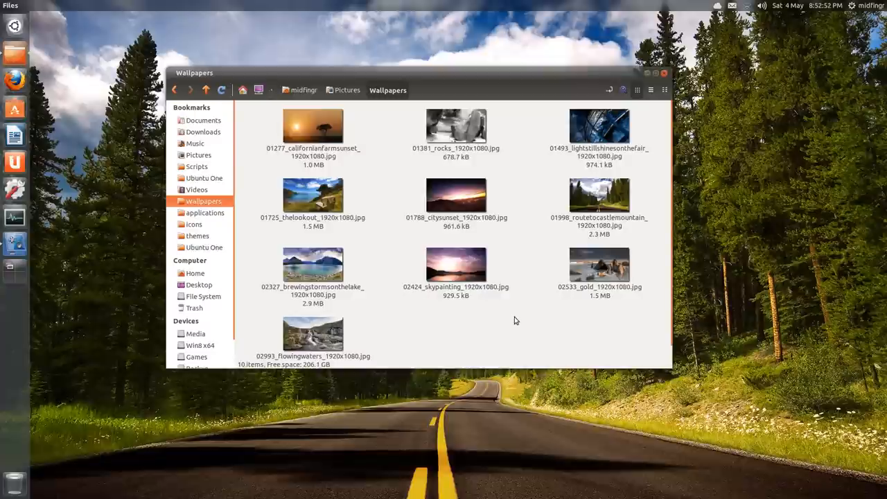
mouse_move(543, 327)
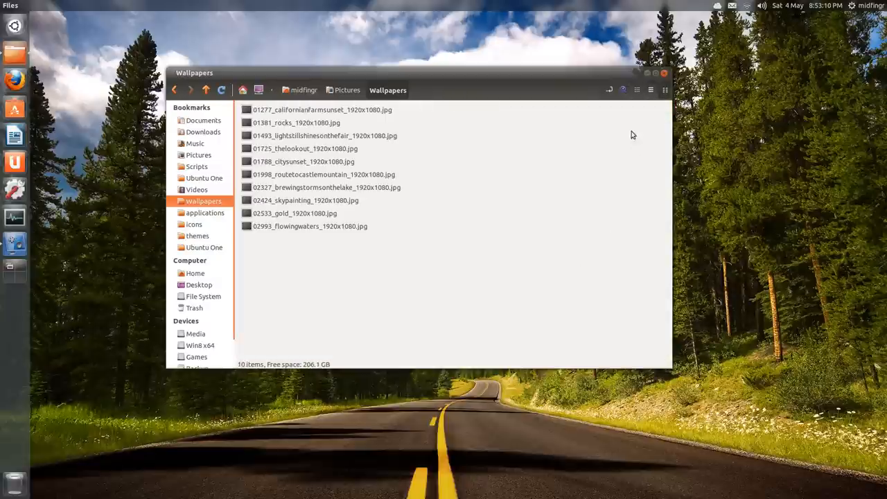
left_click(636, 88)
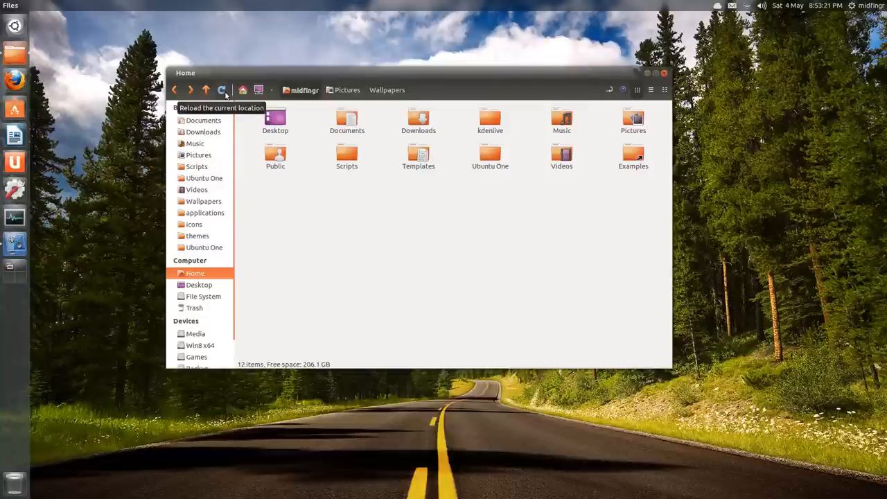
- Reveal the top-level home directory above the user folder in the path bar
left_click(273, 91)
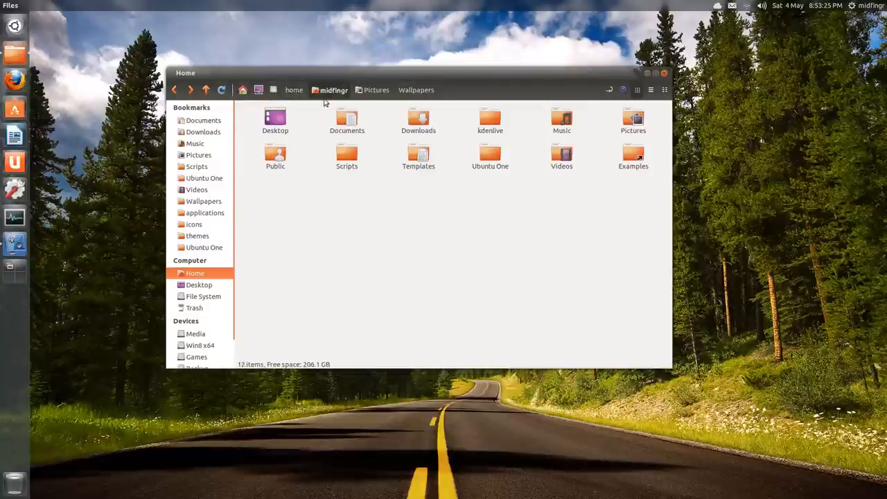
mouse_move(477, 226)
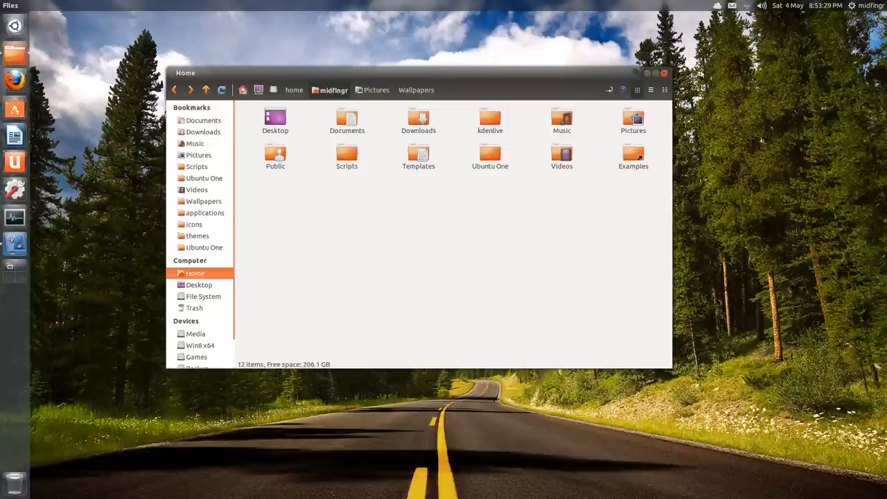
- Close the Nemo window and bring up the Unity Dash search
left_click(662, 72)
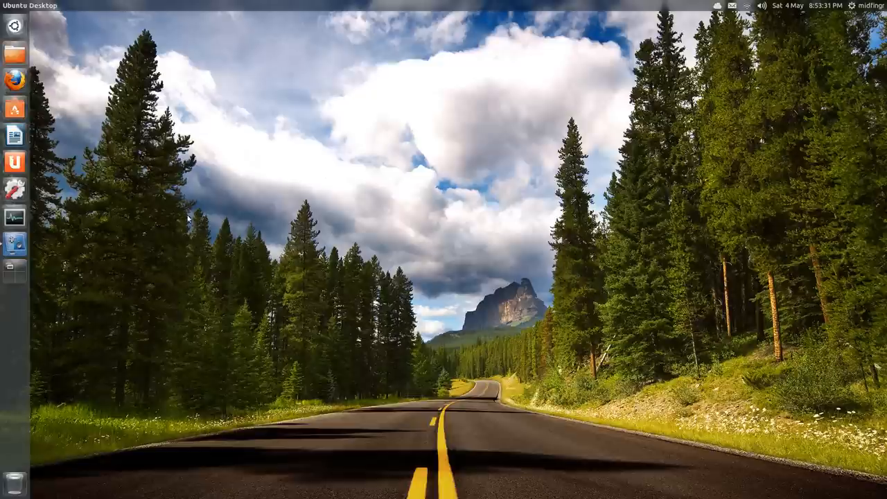
left_click(14, 25)
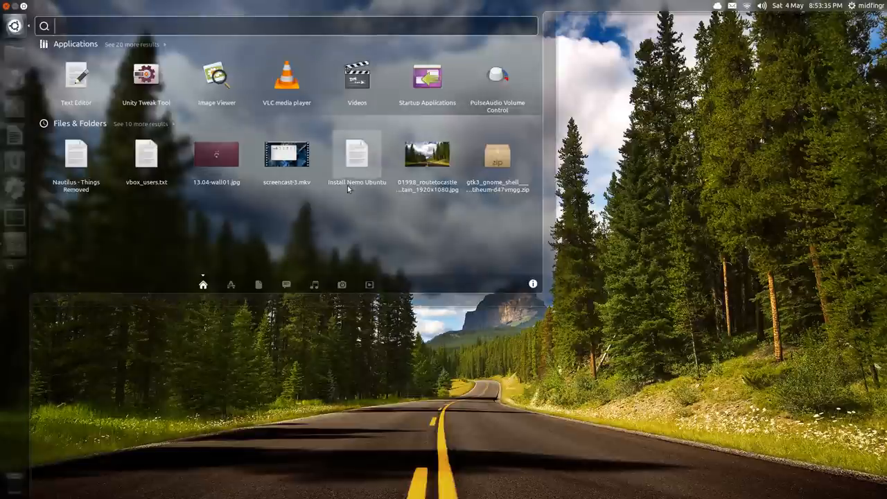
mouse_move(357, 161)
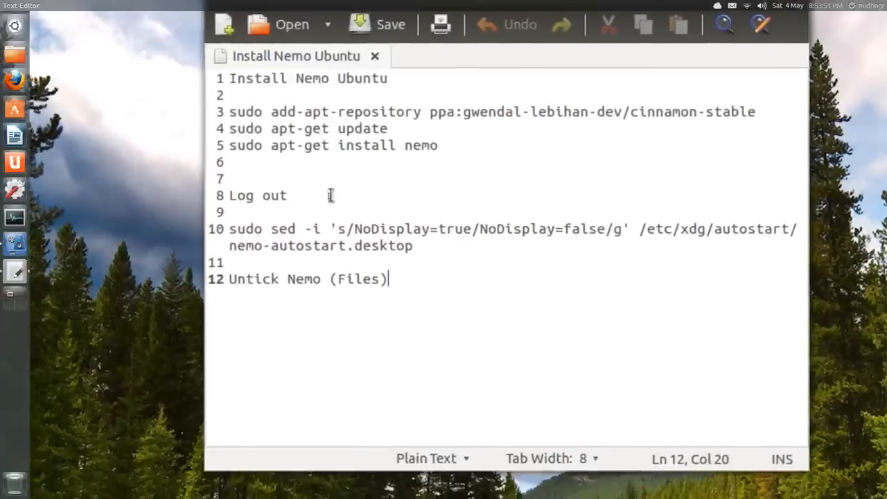
left_click(291, 194)
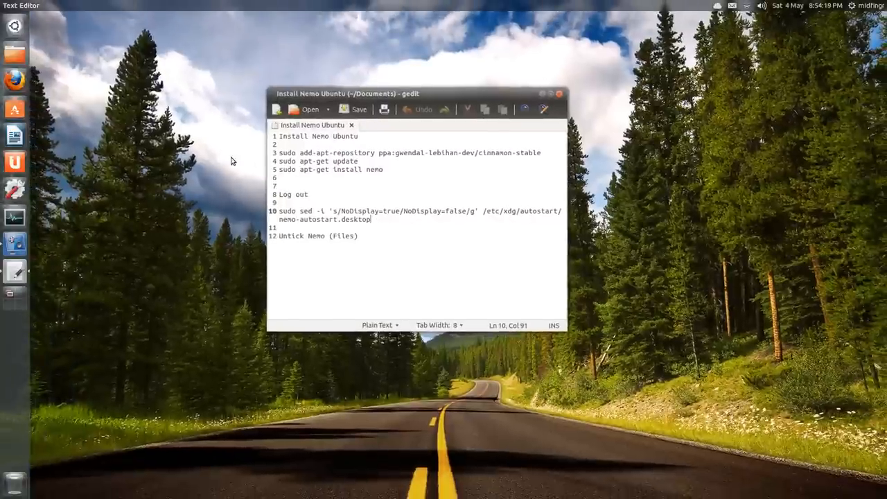
- Find Startup Applications via 'st', untick the Files (Nemo desktop) entry and close the preferences
type("st")
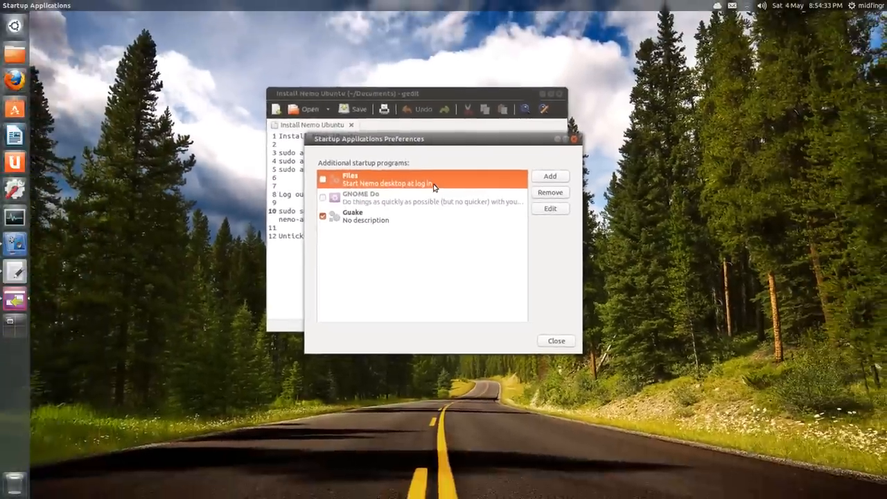
left_click(556, 341)
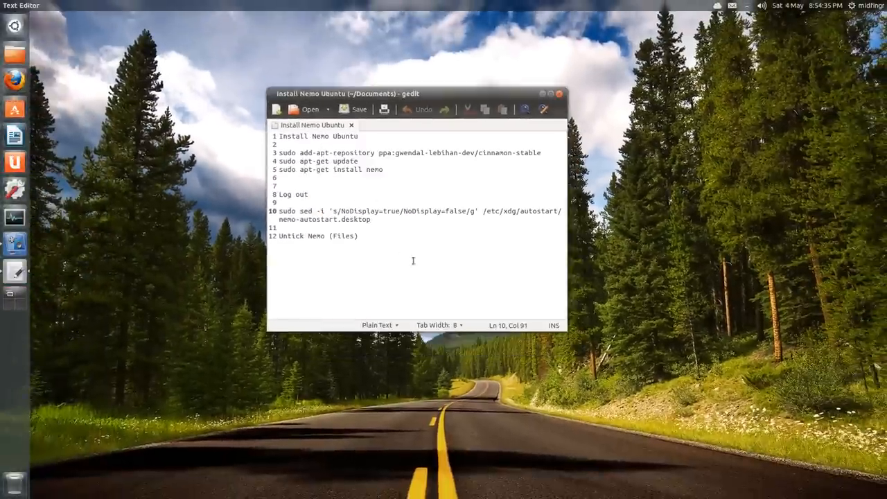
- Close the gedit window holding the Install Nemo Ubuntu notes, leaving the desktop bare
right_click(167, 285)
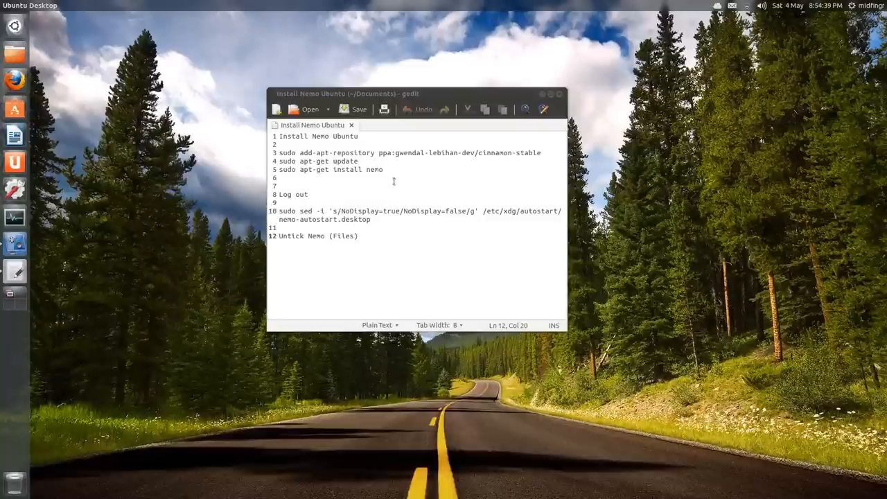
left_click(311, 194)
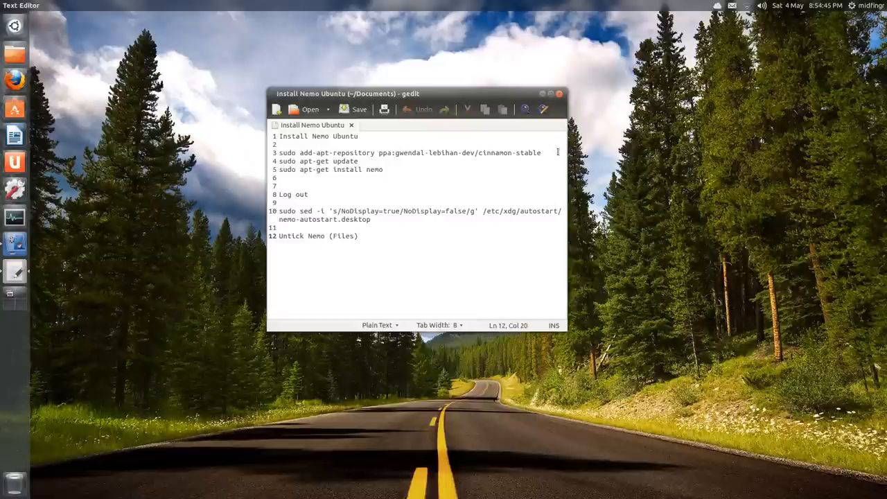
left_click(558, 94)
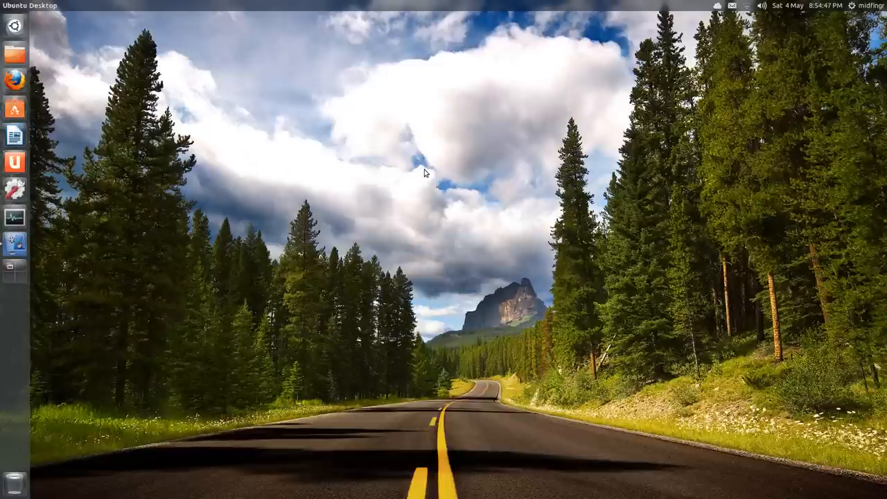
mouse_move(367, 172)
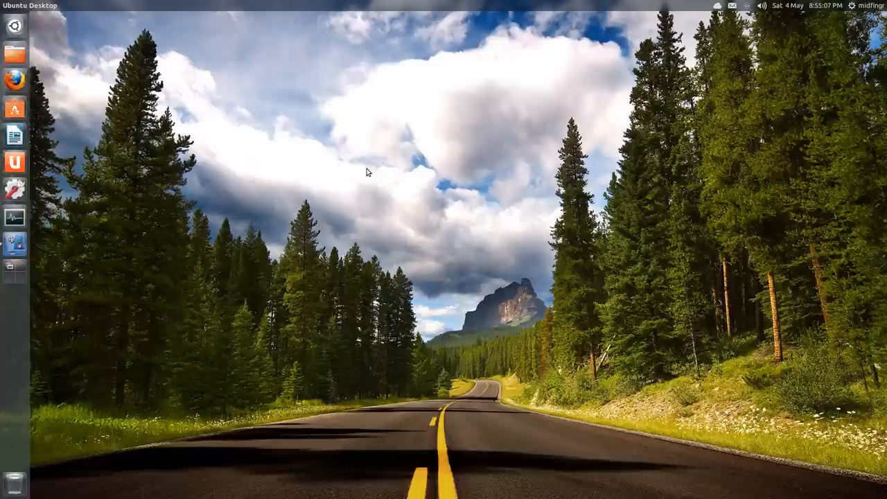
mouse_move(249, 104)
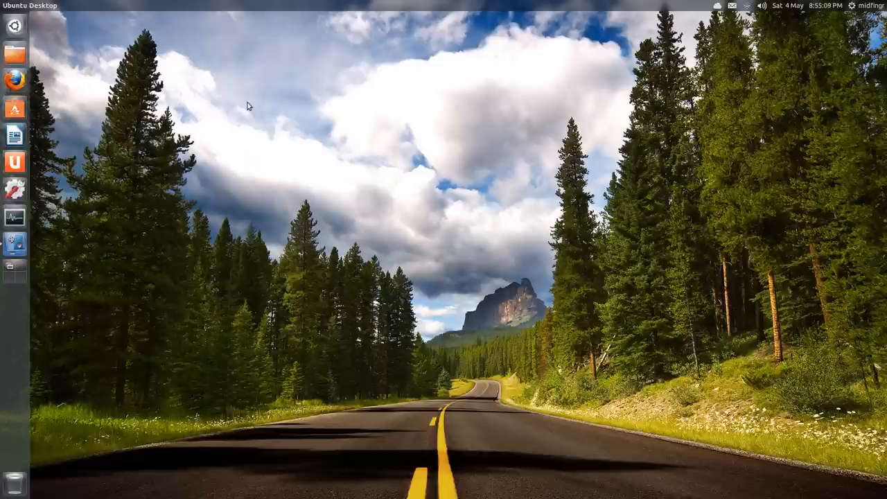
mouse_move(510, 108)
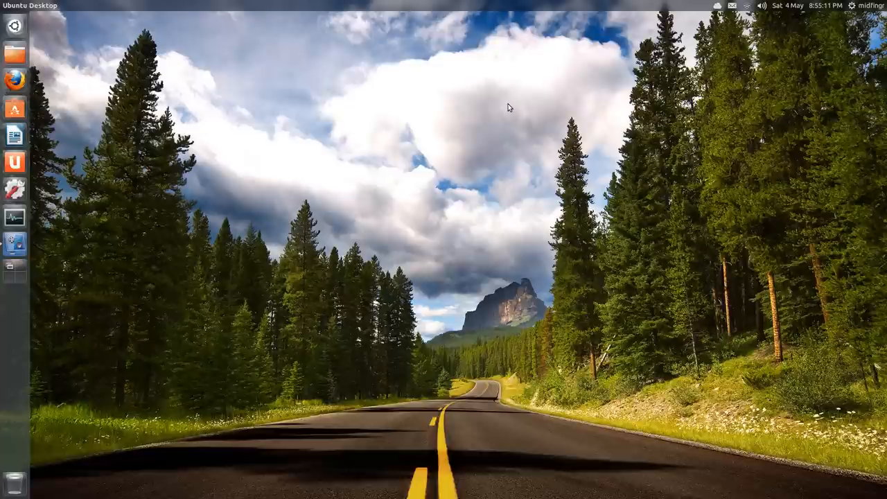
left_click(14, 53)
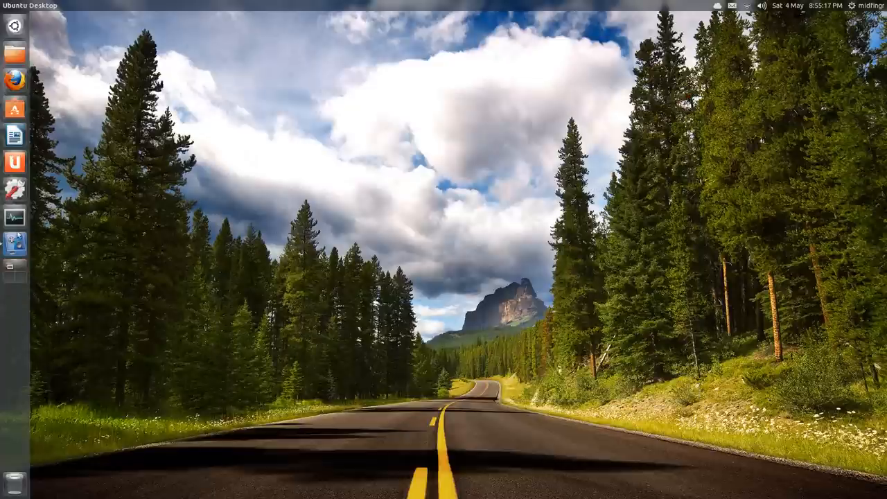
mouse_move(501, 177)
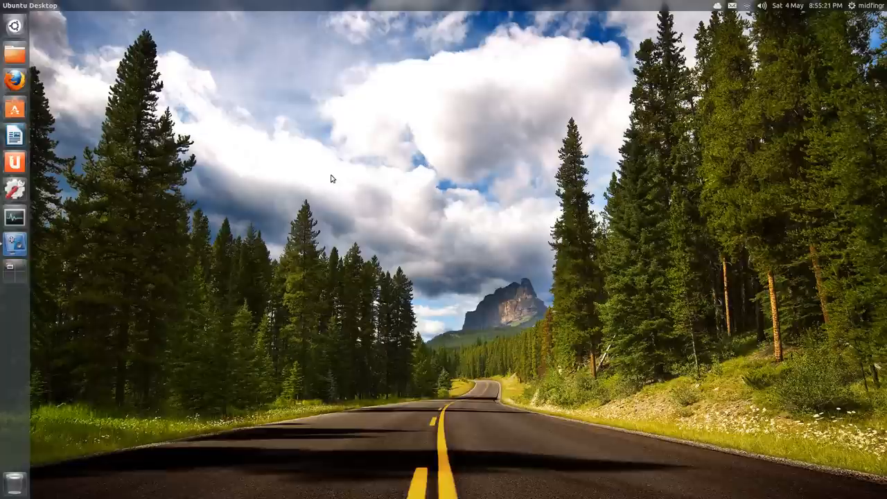
mouse_move(320, 215)
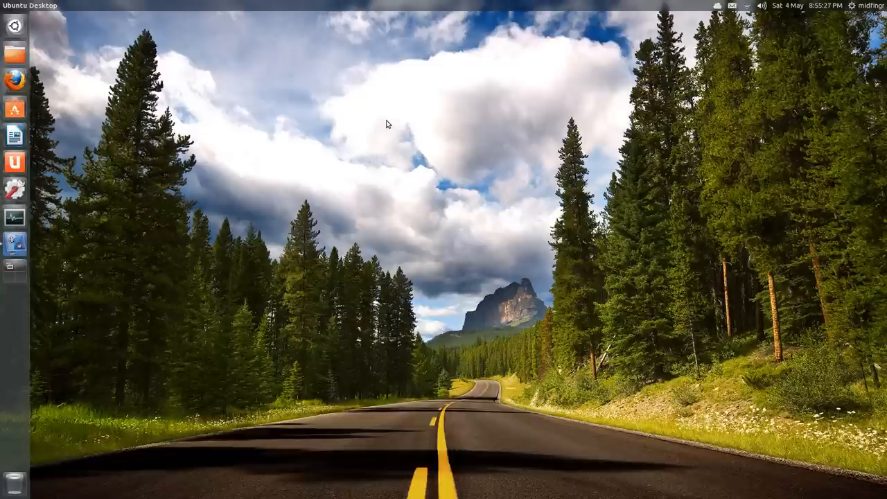
mouse_move(385, 158)
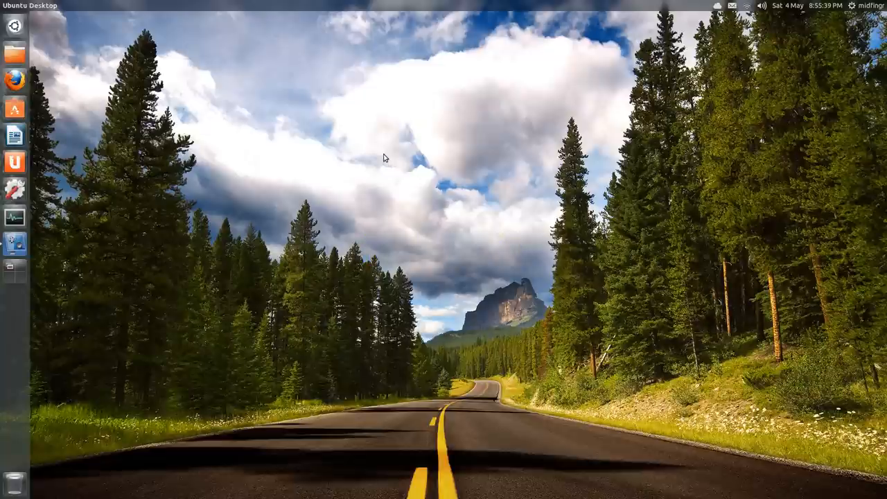
mouse_move(397, 229)
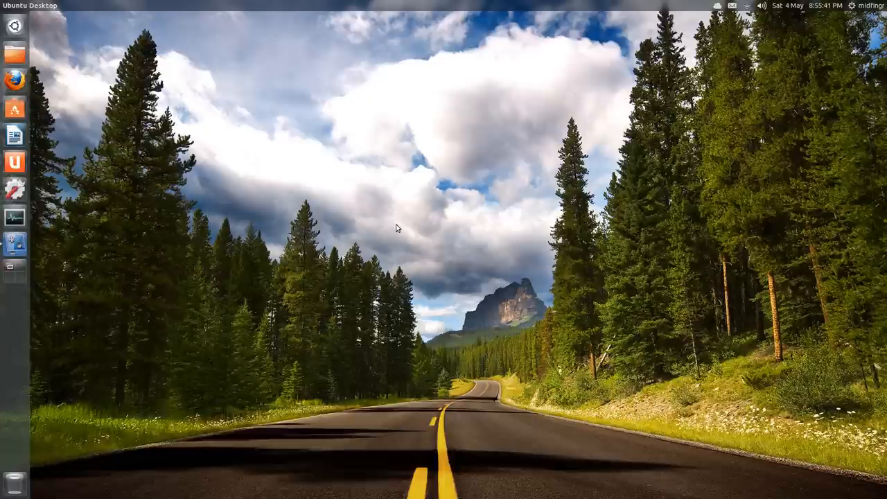